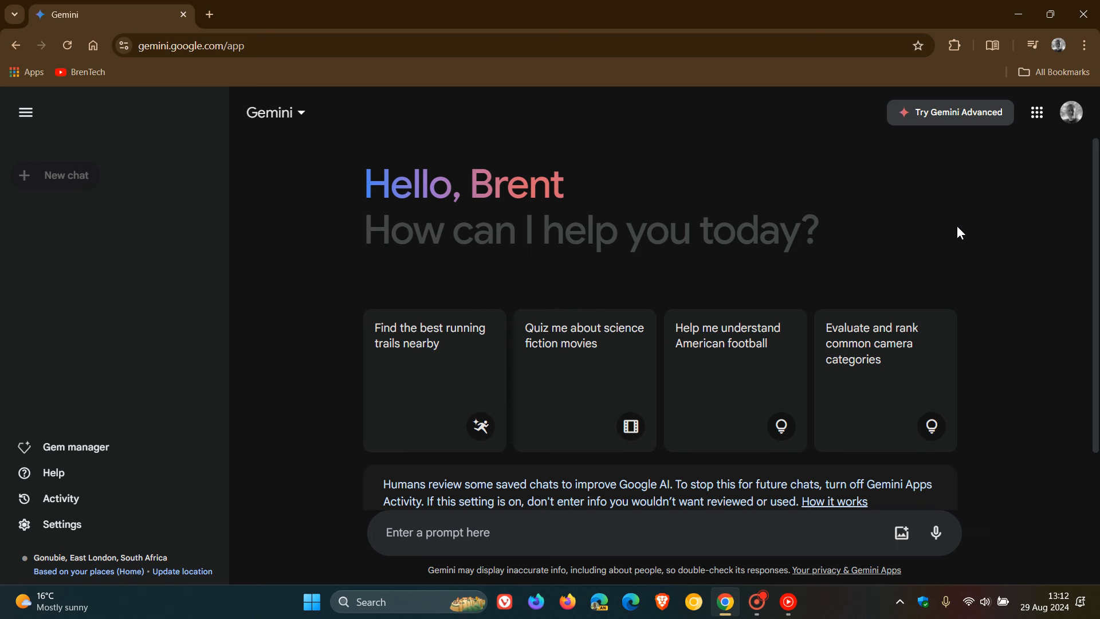
mouse_move(77, 447)
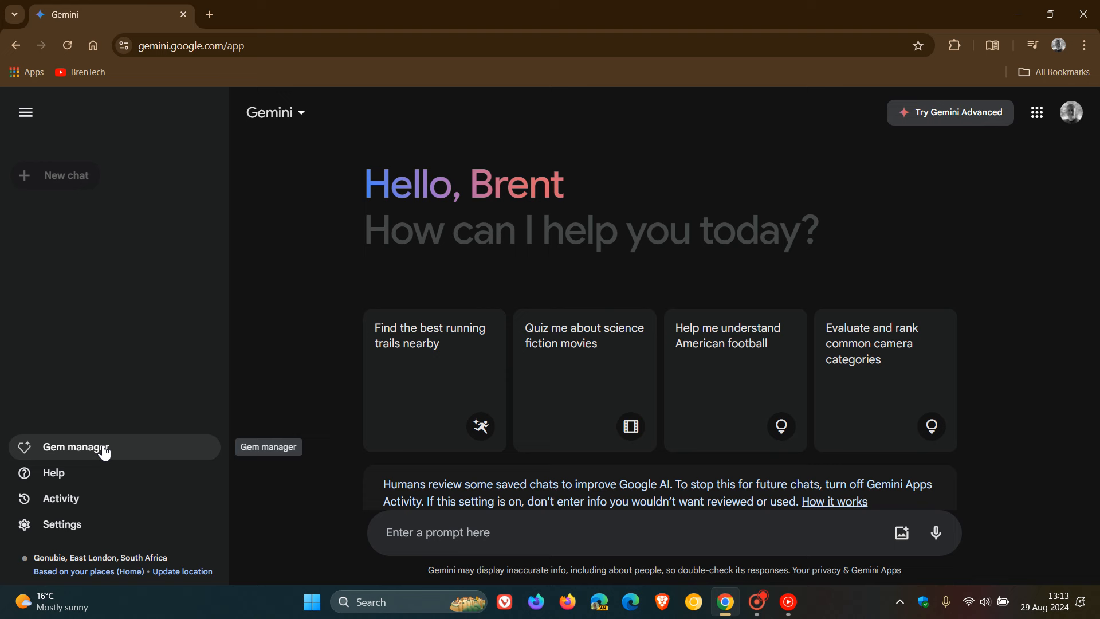
mouse_move(107, 450)
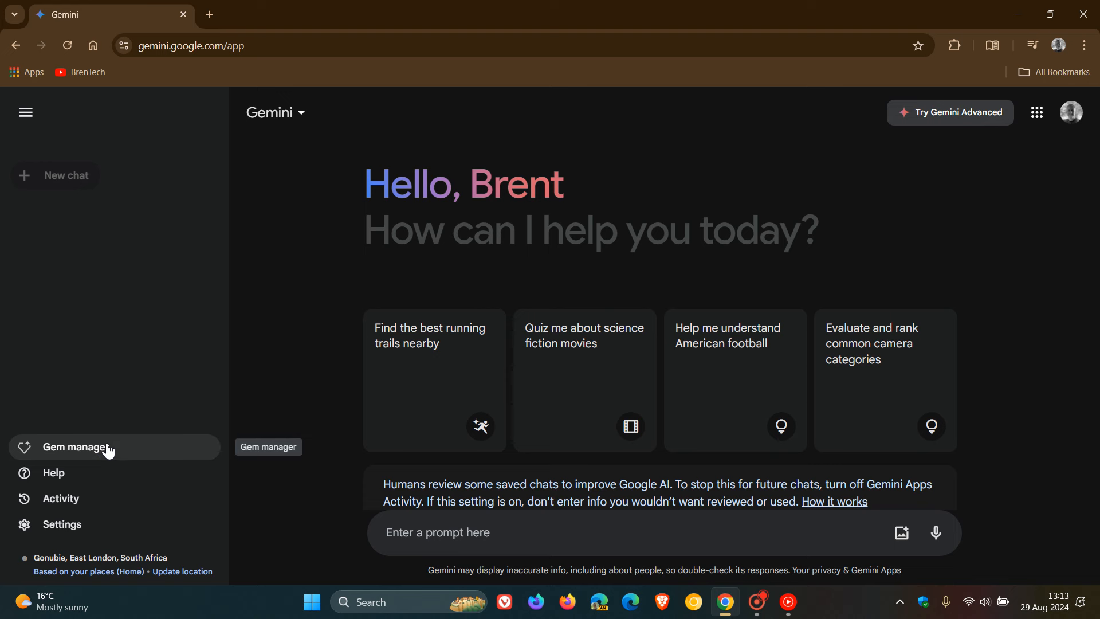
- Open the Gem manager from the sidebar to view the premade gems
left_click(75, 447)
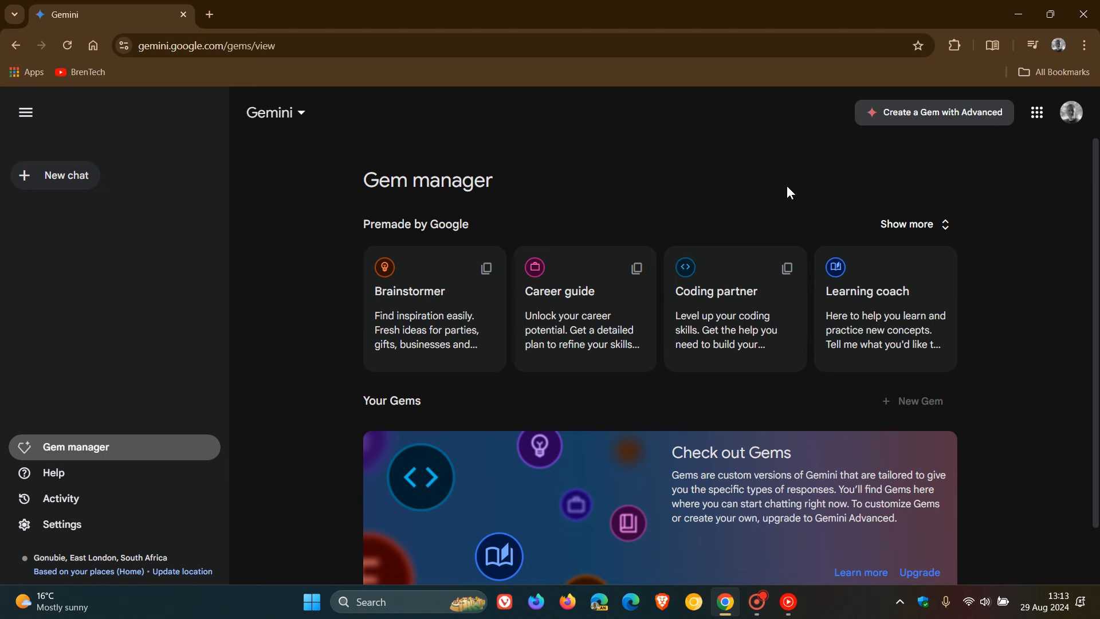
mouse_move(751, 180)
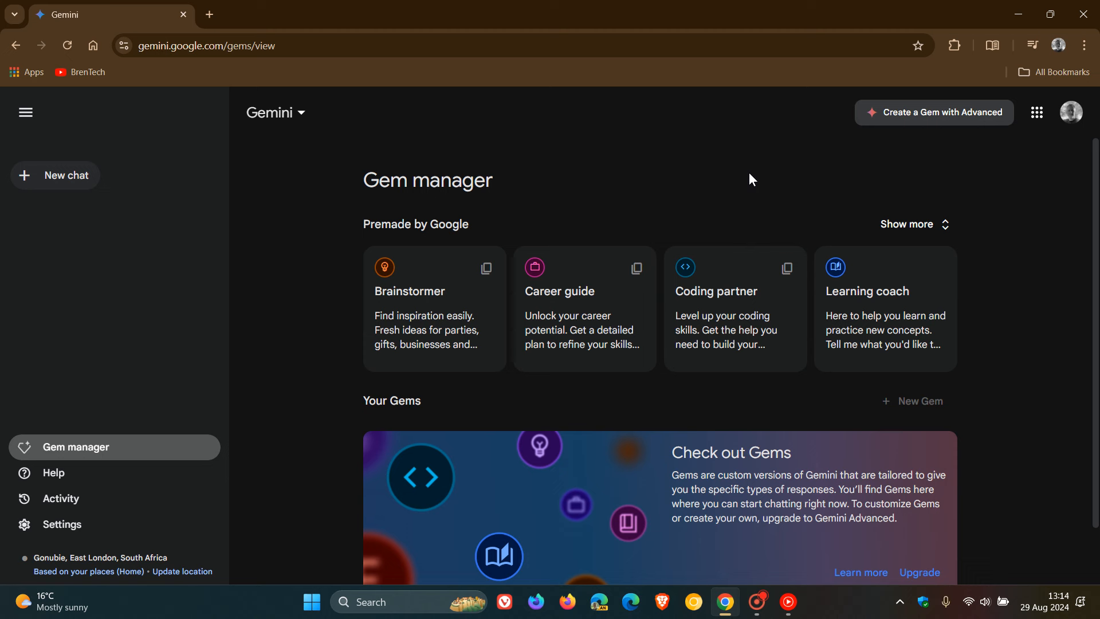
mouse_move(695, 125)
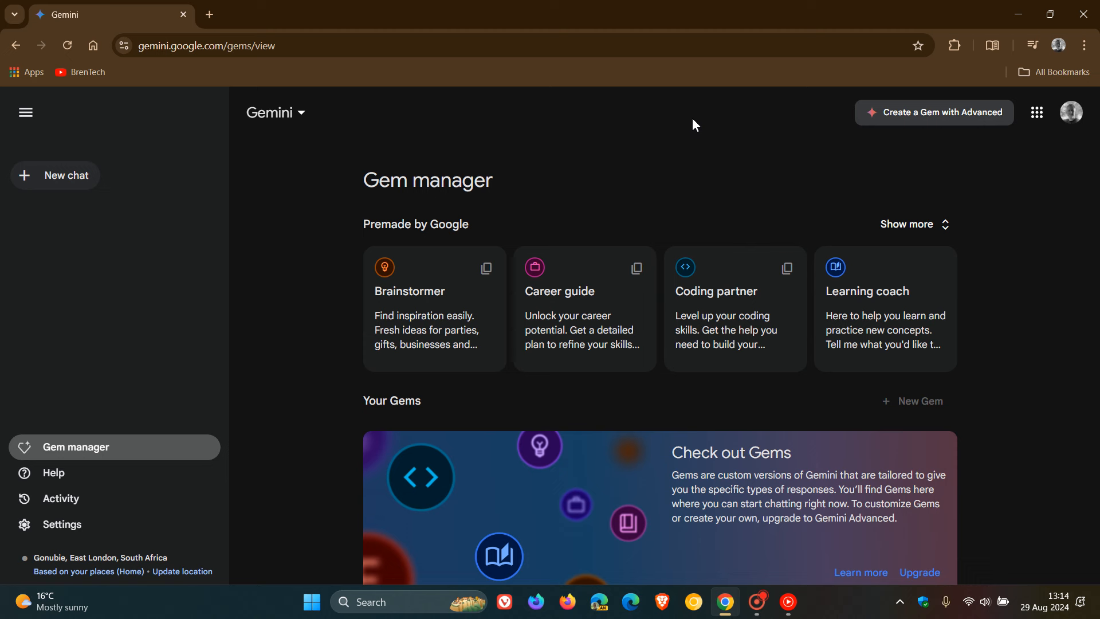
mouse_move(760, 143)
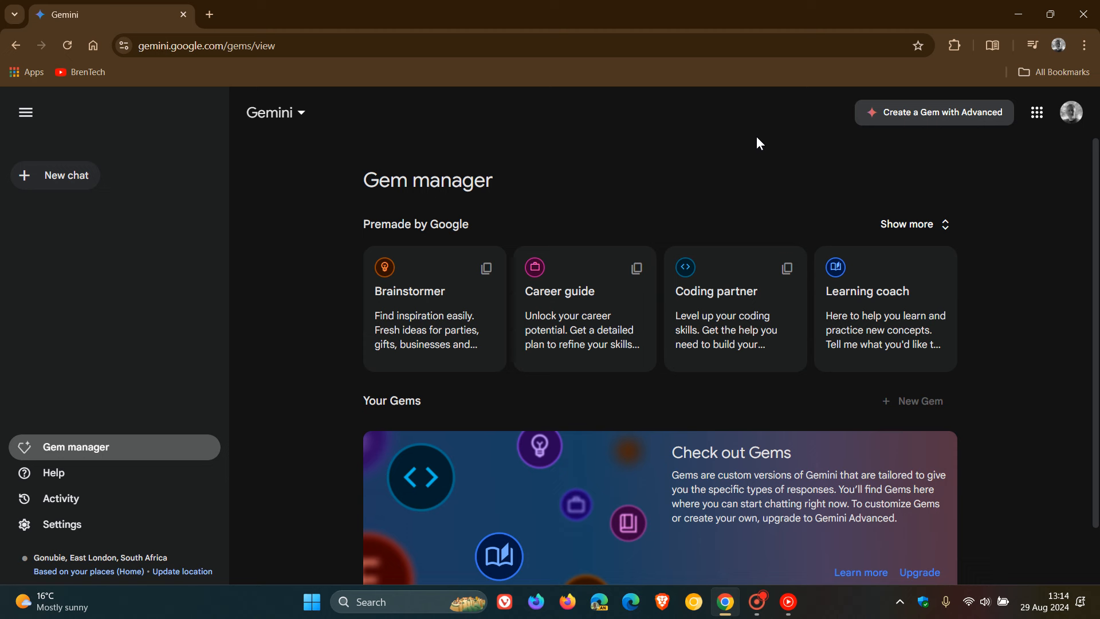
mouse_move(638, 90)
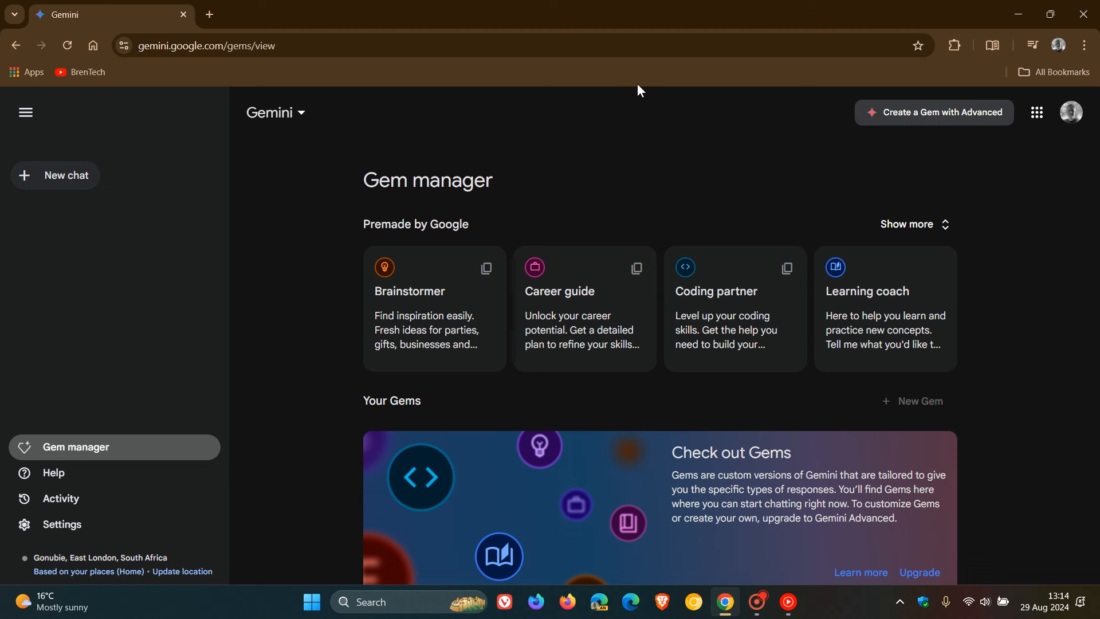
mouse_move(585, 279)
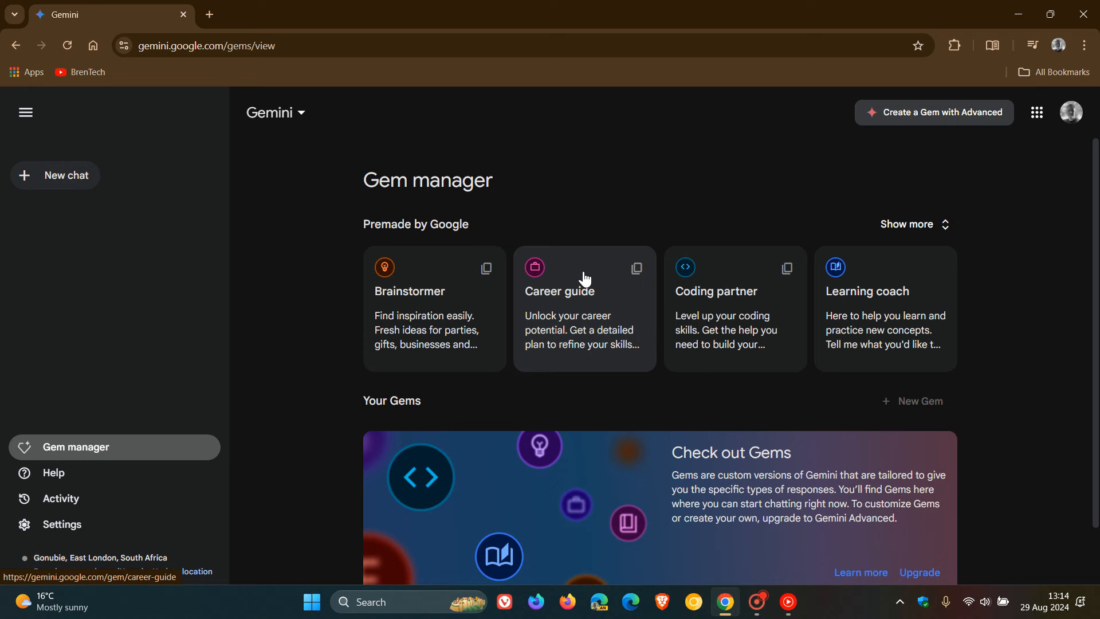
mouse_move(754, 223)
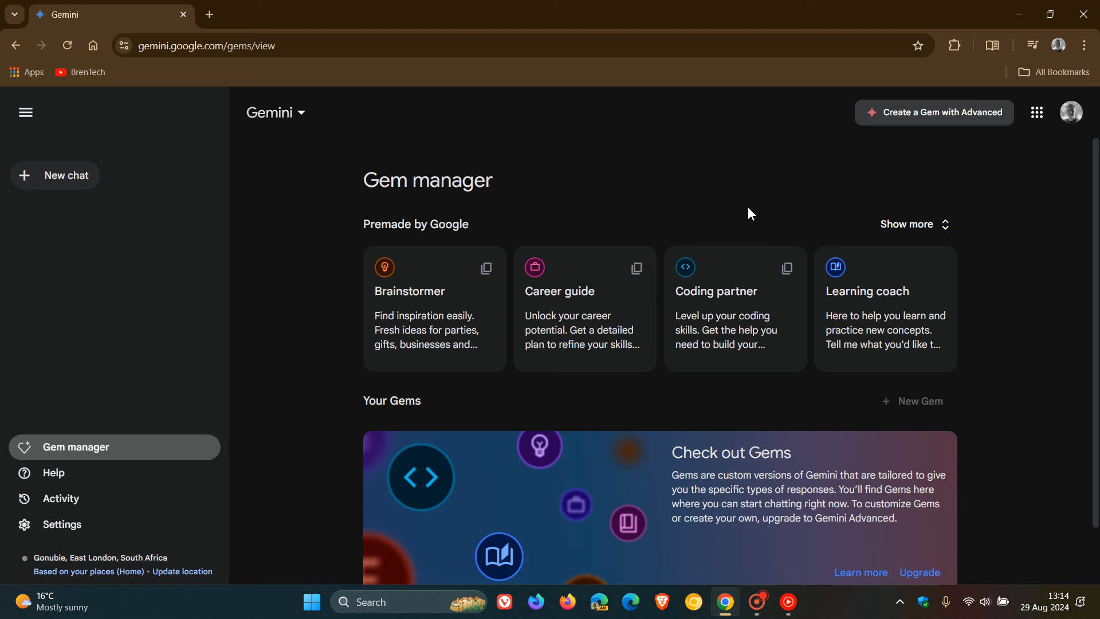
mouse_move(837, 232)
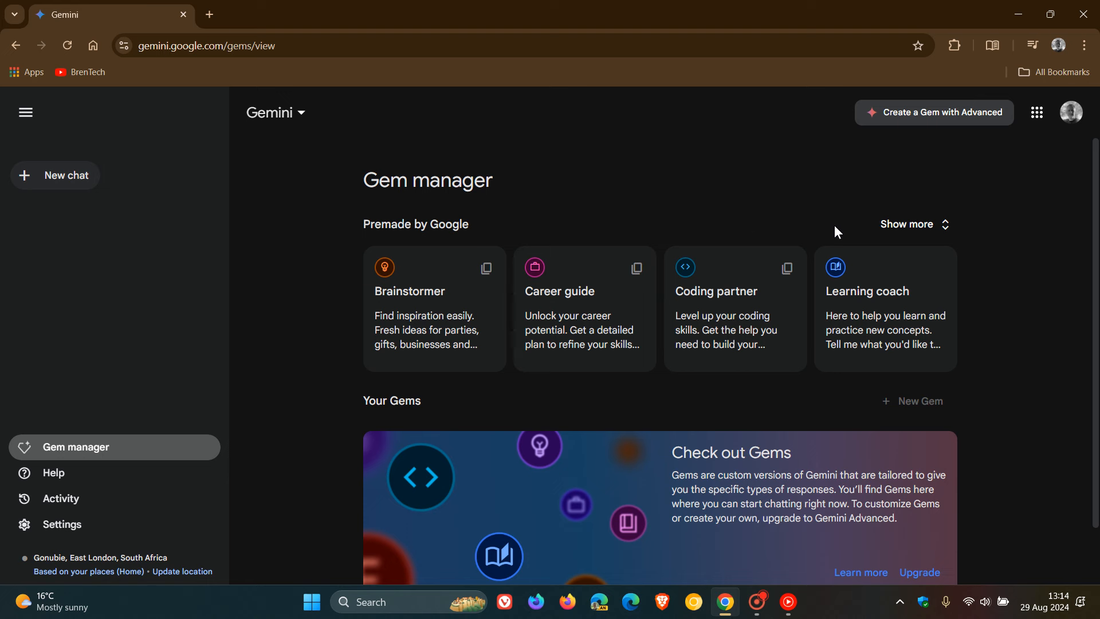
mouse_move(883, 306)
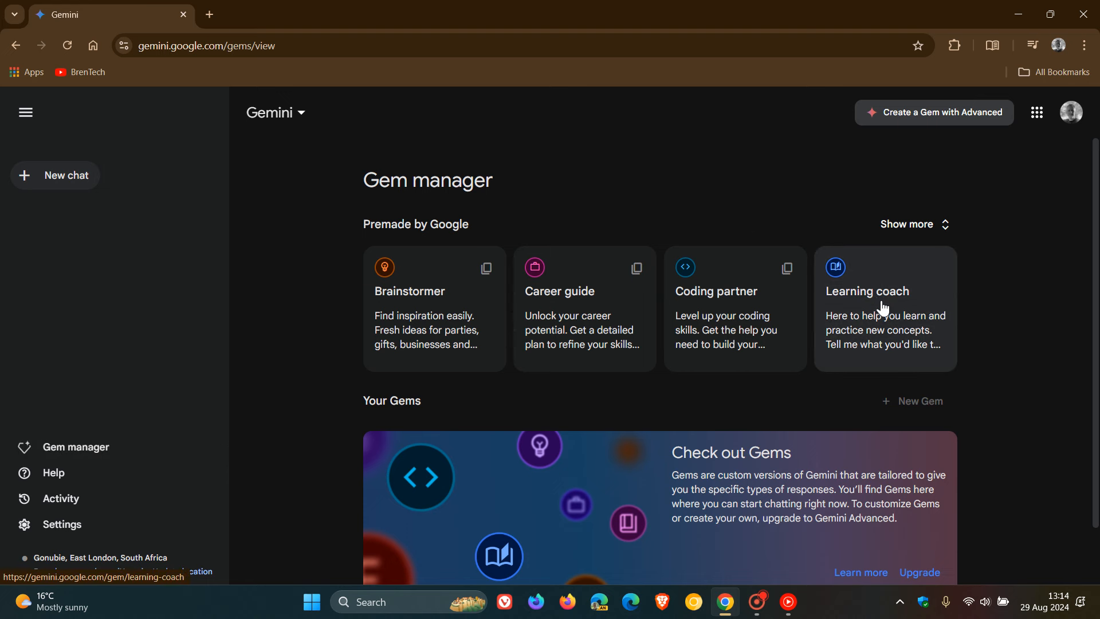
- View the Learning coach gem, then return to the Gem manager
left_click(884, 309)
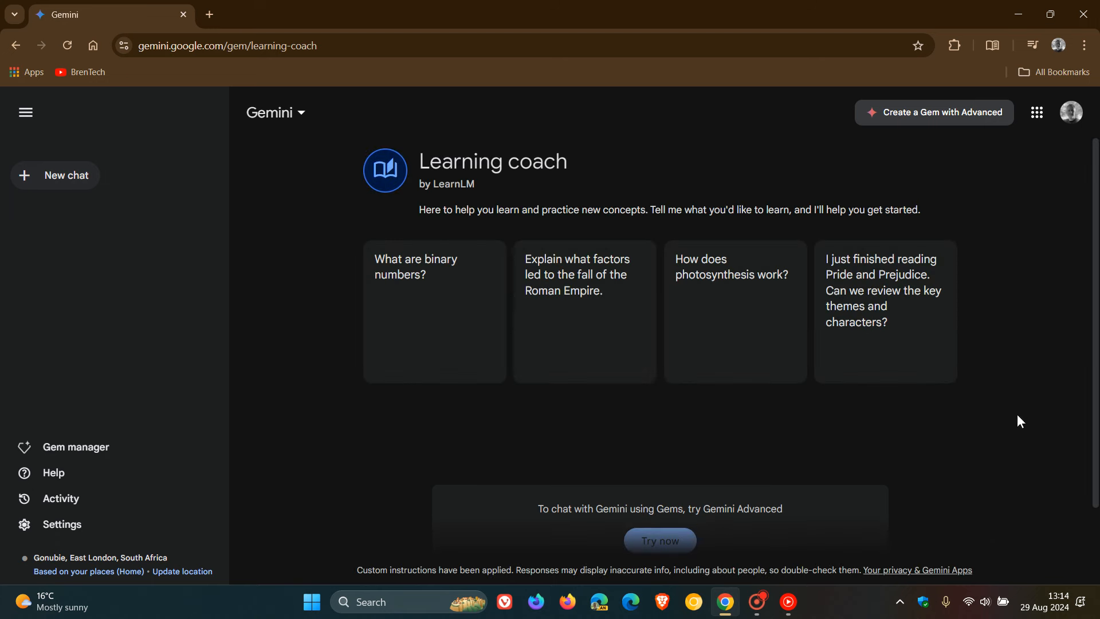
left_click(75, 447)
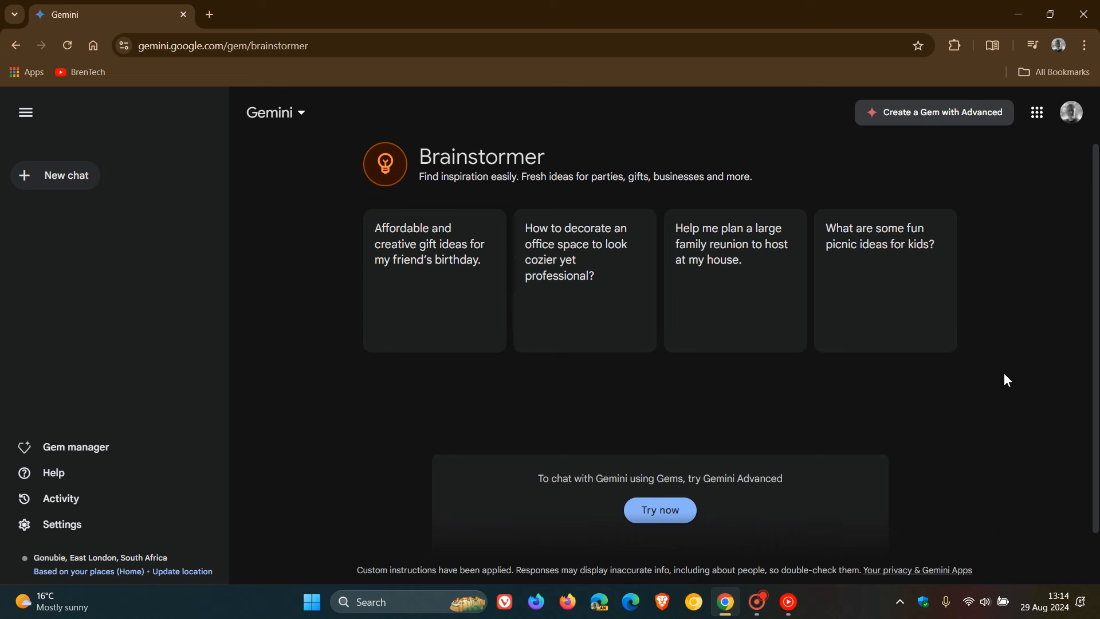
- Return to the Gem manager and open the Career guide gem
left_click(76, 447)
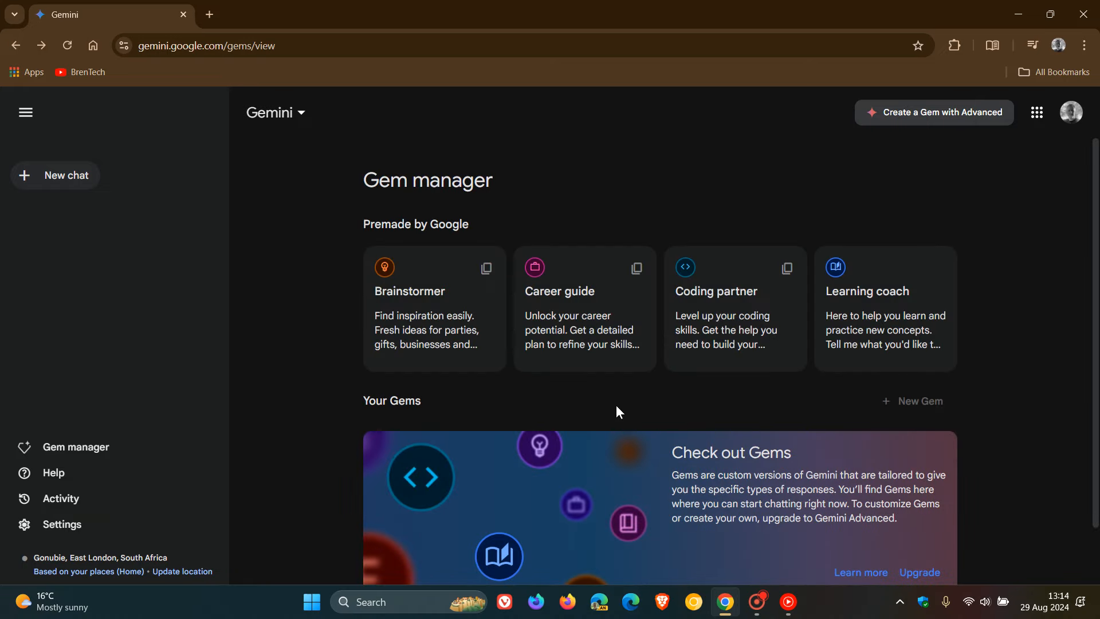
left_click(582, 291)
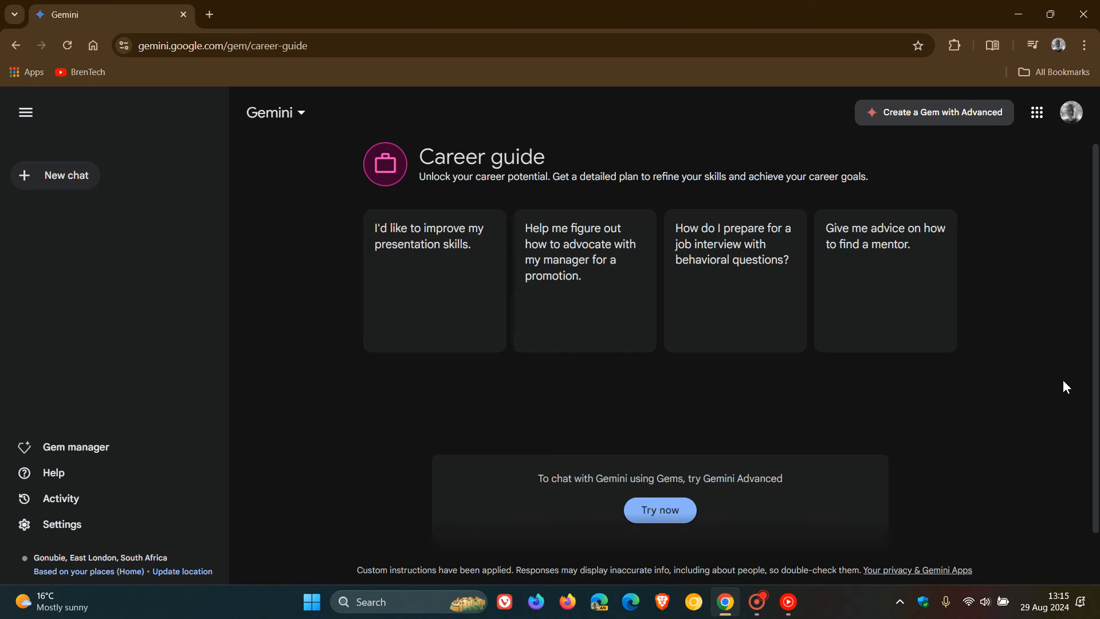
mouse_move(912, 326)
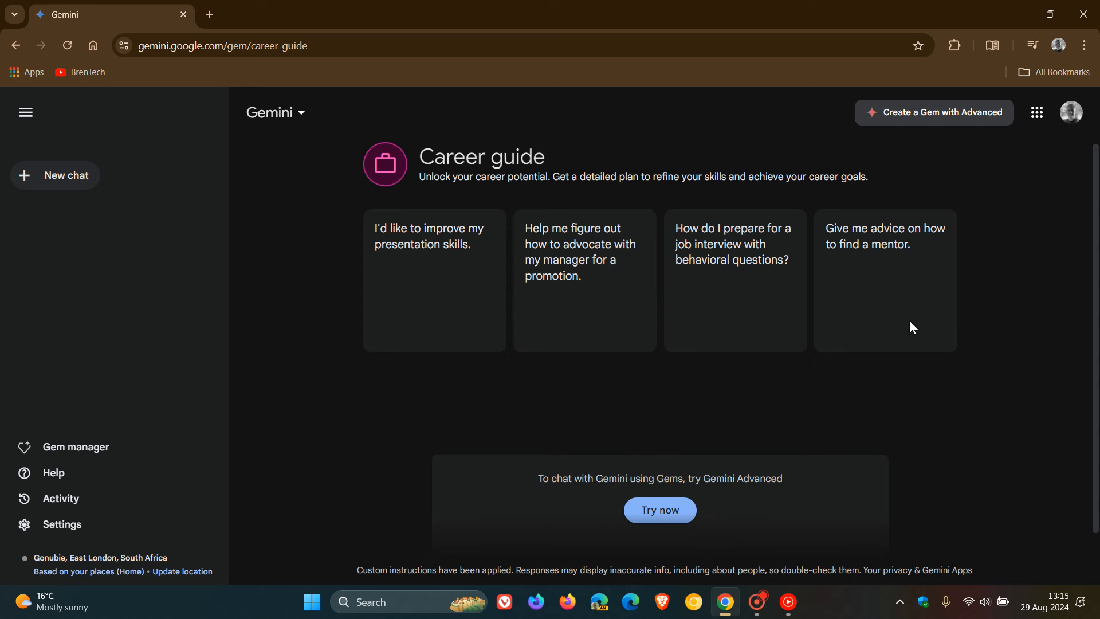
- Return to the Gem manager to reach the Coding partner card
left_click(76, 447)
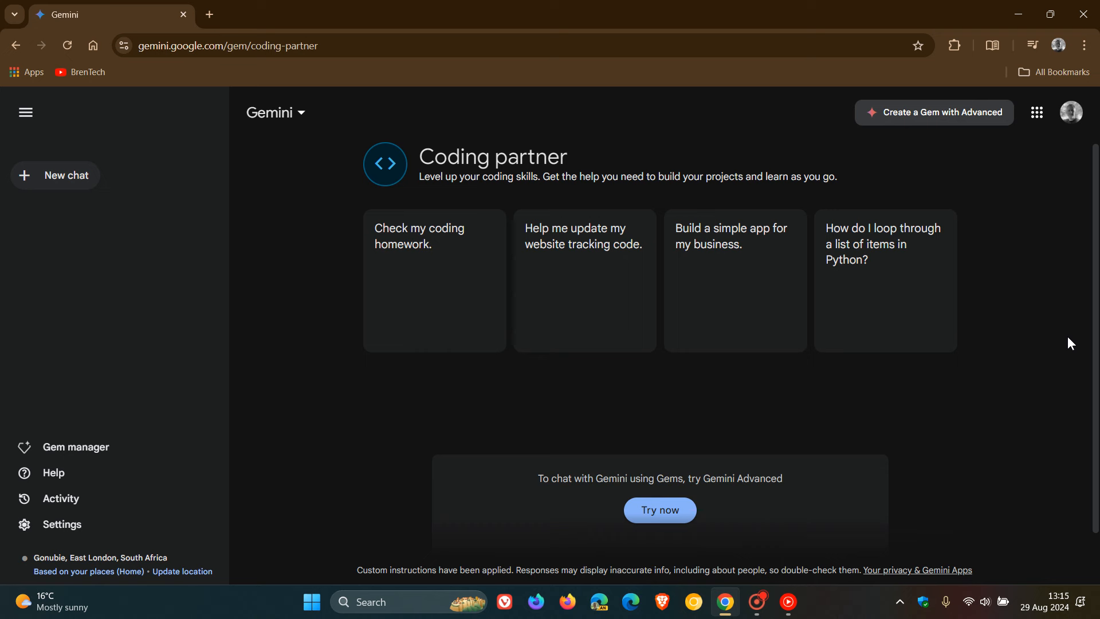
mouse_move(58, 94)
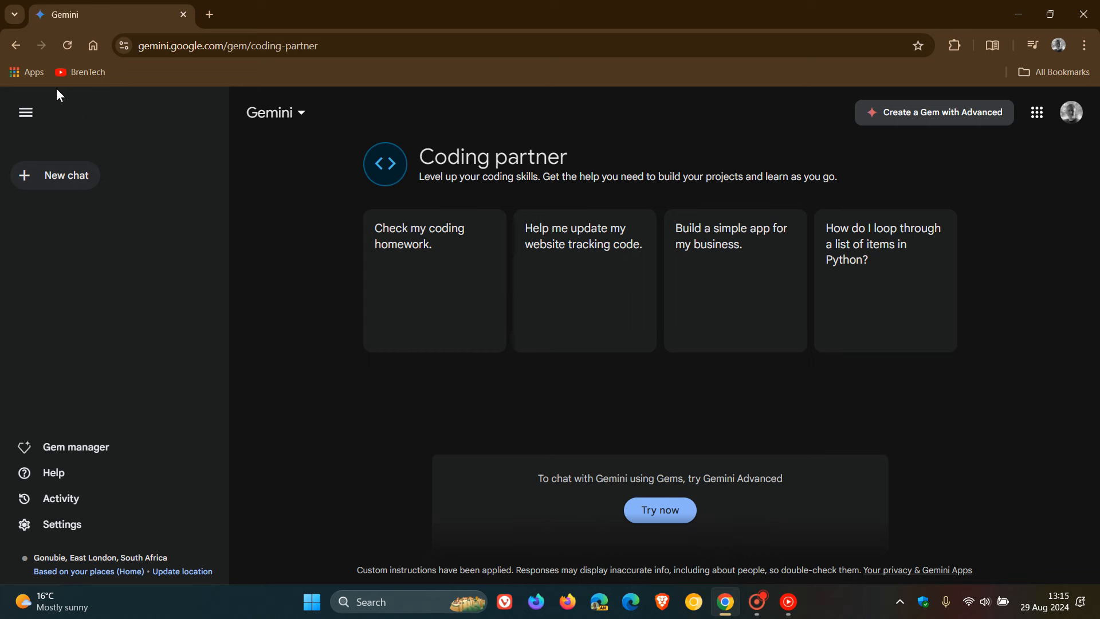
- Go back from Coding partner to the Gem manager's premade gems list
left_click(77, 447)
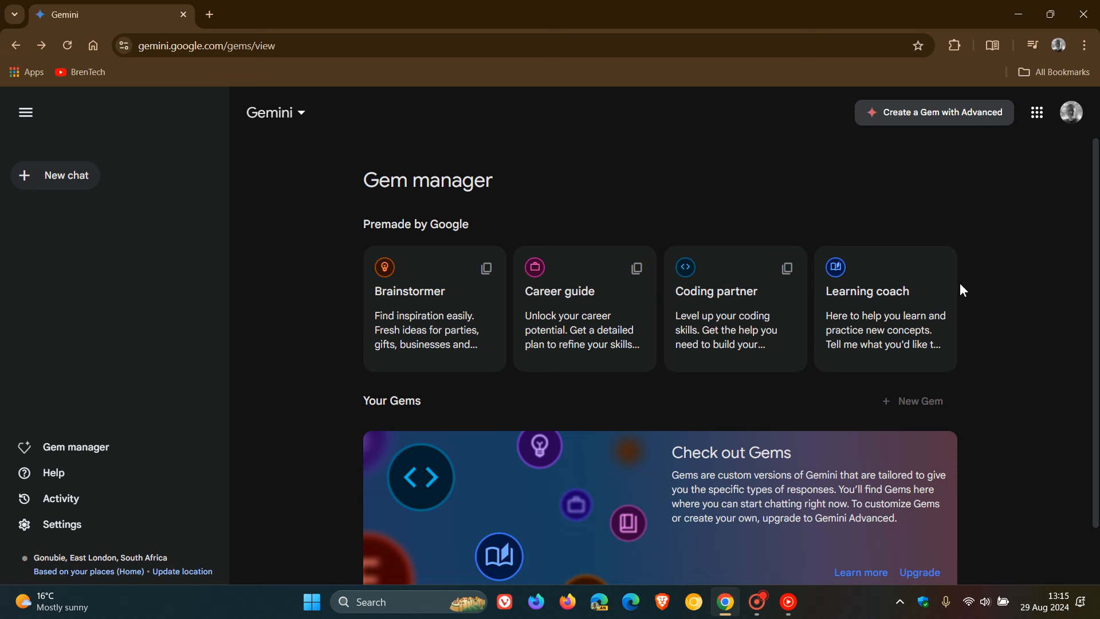
mouse_move(991, 287)
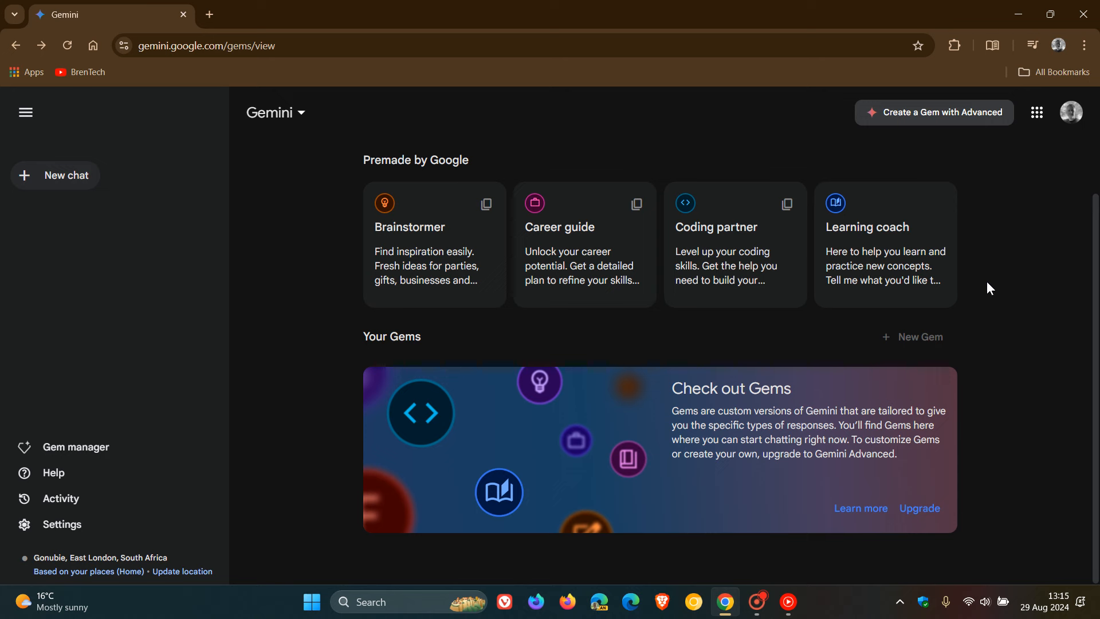
mouse_move(1023, 254)
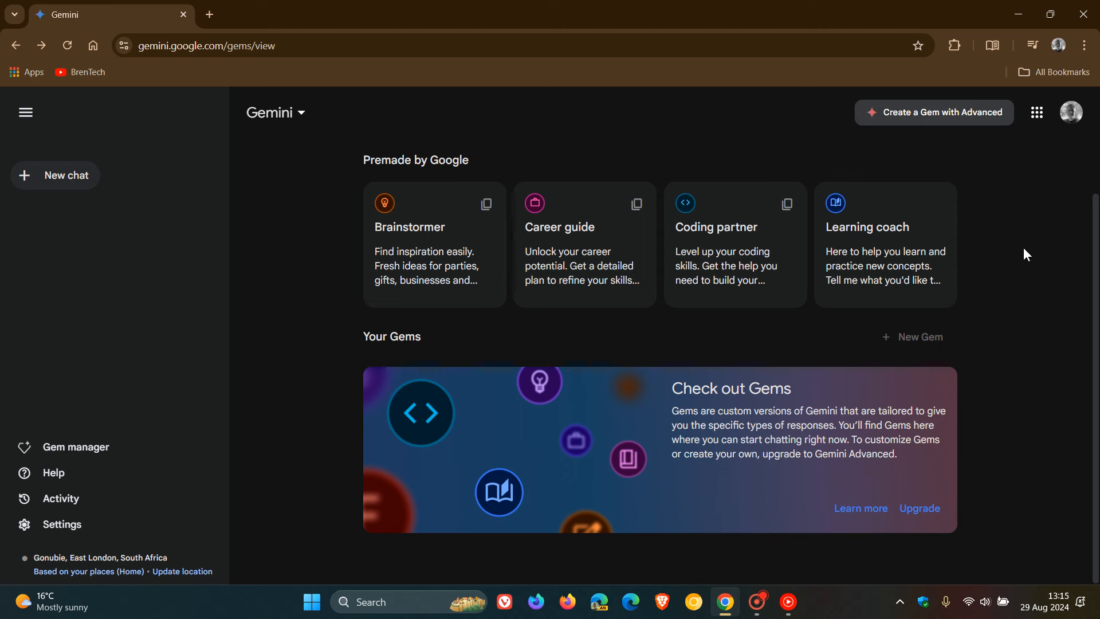
mouse_move(995, 318)
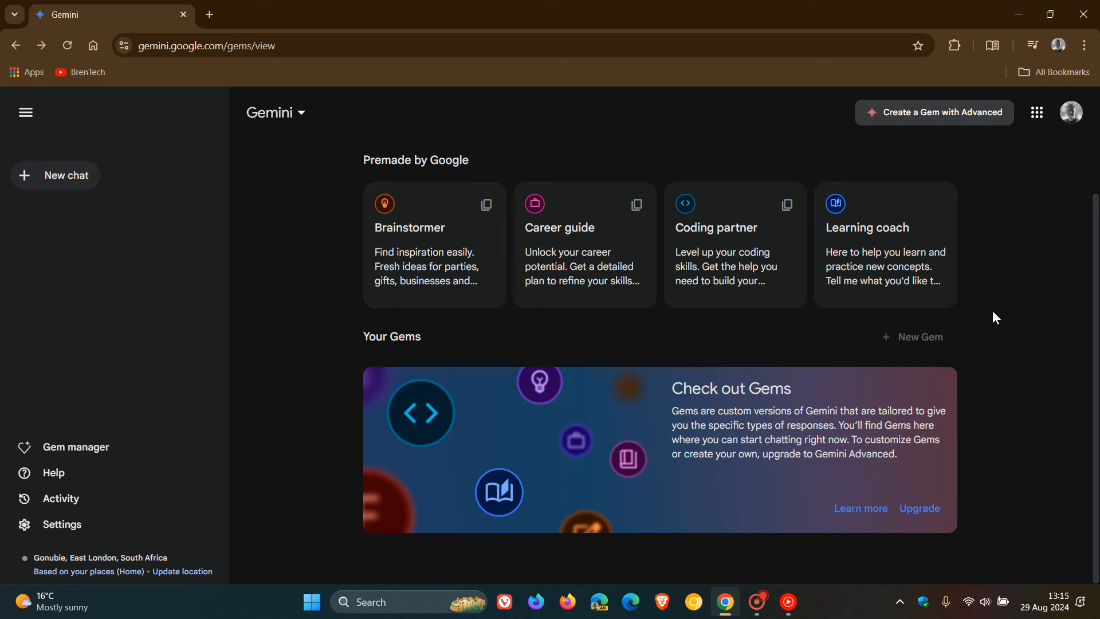
mouse_move(294, 282)
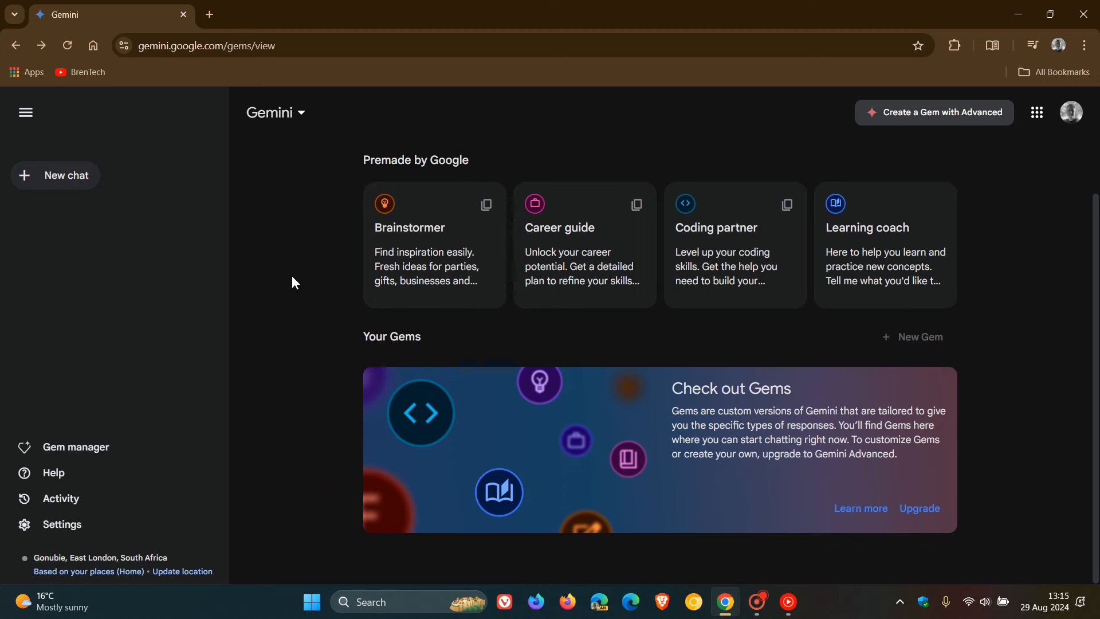